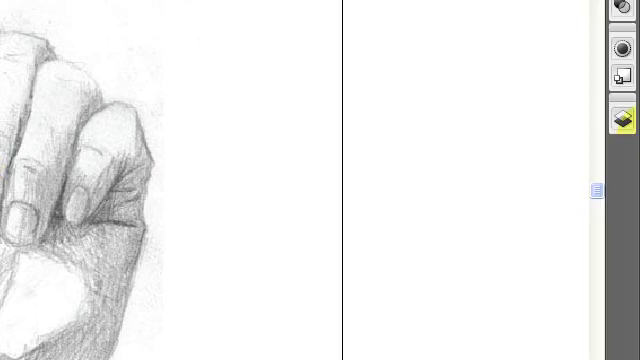
Rename Layer 1 holding the pencil sketch to 'hand' and lock it
left_click(620, 120)
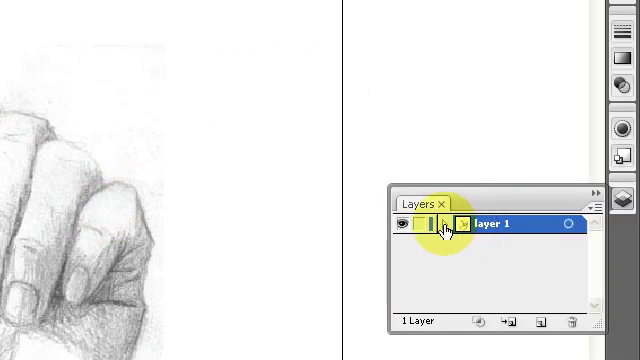
left_click(438, 224)
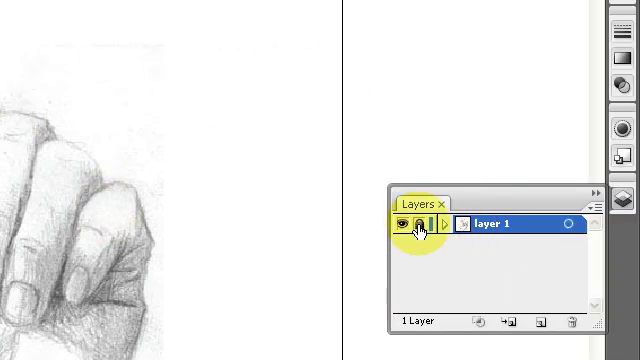
mouse_move(422, 228)
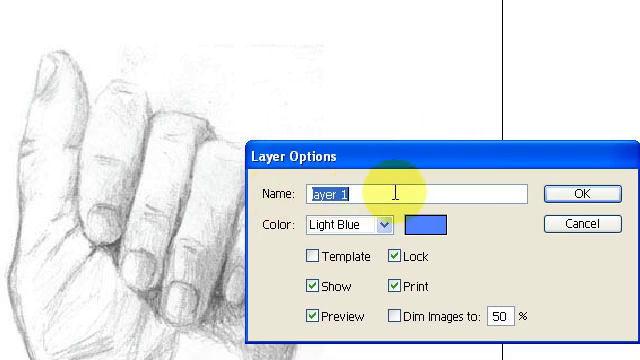
type("han")
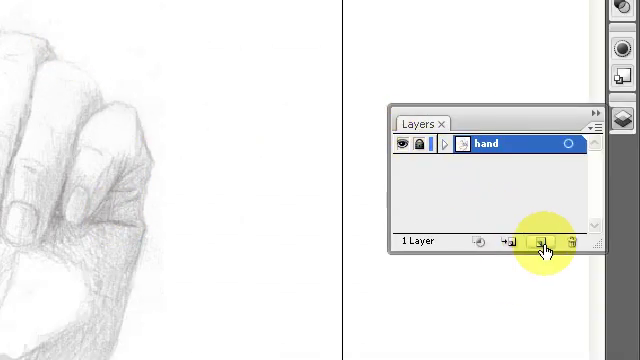
Add empty Layer 2 above the sketch and pick the Paintbrush Tool
left_click(540, 244)
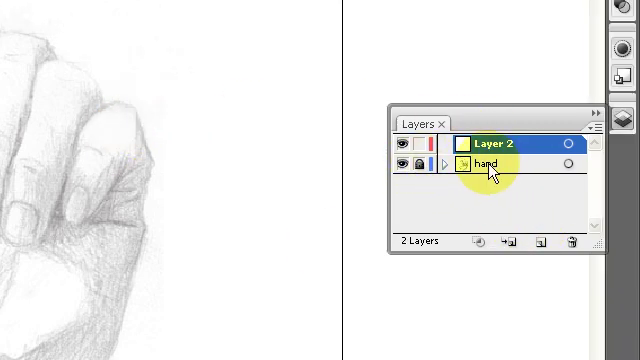
mouse_move(504, 140)
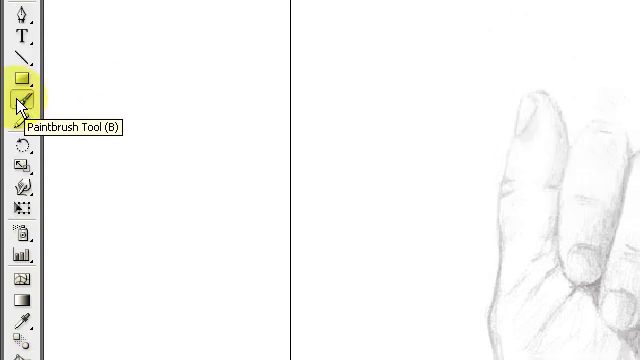
double_click(22, 96)
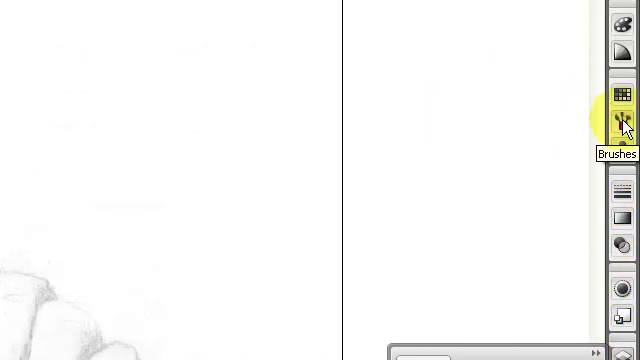
Give the 2 pt. Oval brush a 100° angle, 100% roundness and fixed 3 pt diameter
left_click(620, 124)
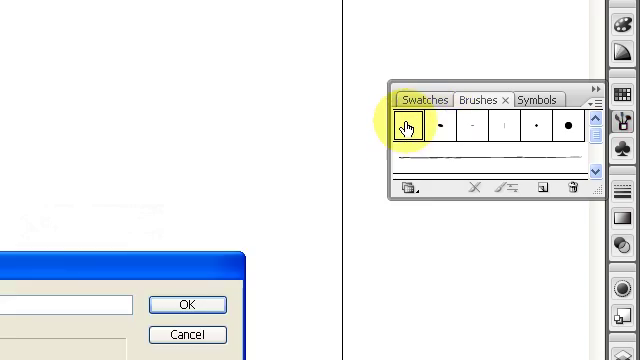
double_click(408, 130)
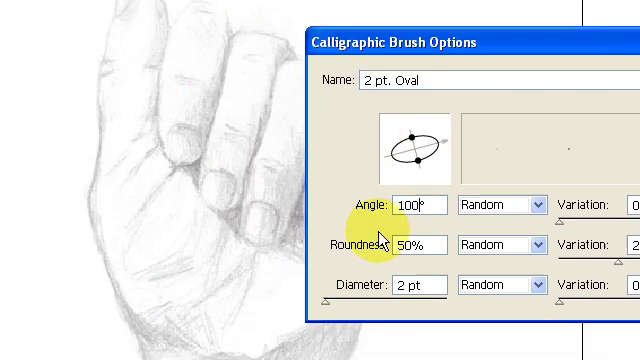
type("100")
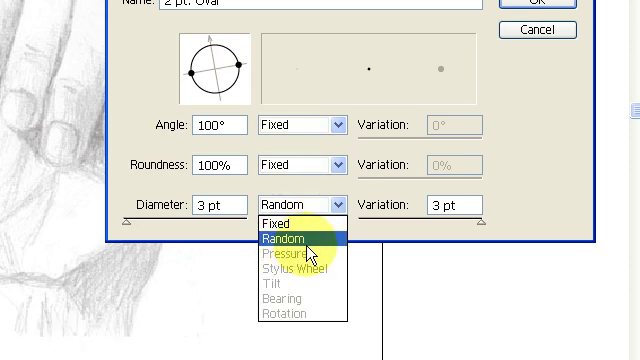
mouse_move(296, 268)
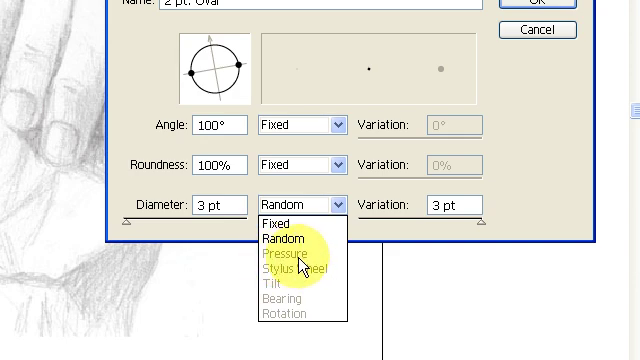
mouse_move(292, 264)
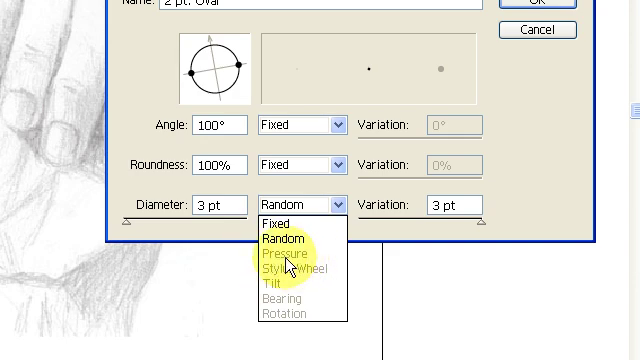
mouse_move(296, 224)
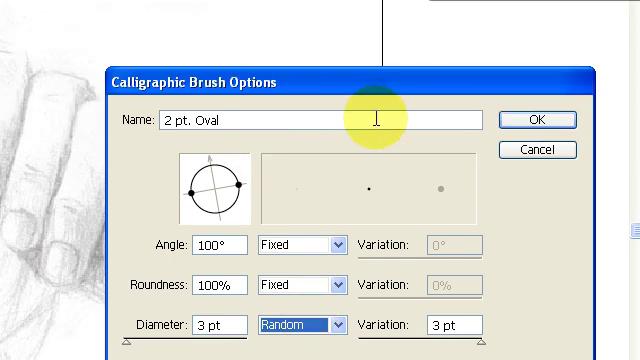
left_click(304, 324)
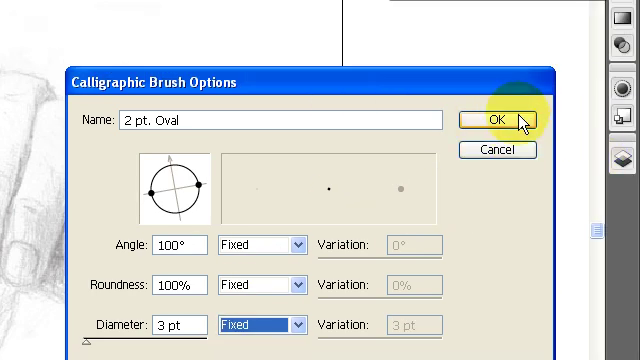
left_click(500, 120)
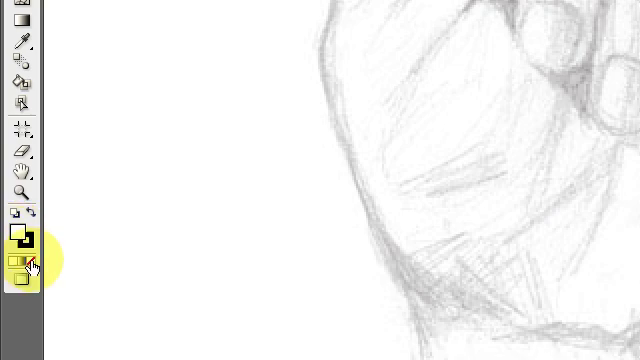
mouse_move(32, 264)
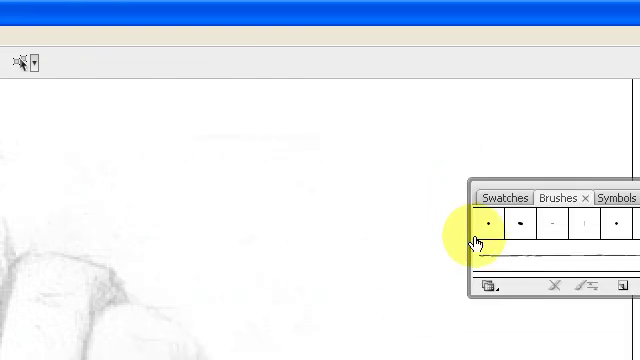
Reduce the oval brush to a fixed 1.5 pt diameter
double_click(488, 224)
type("1.5")
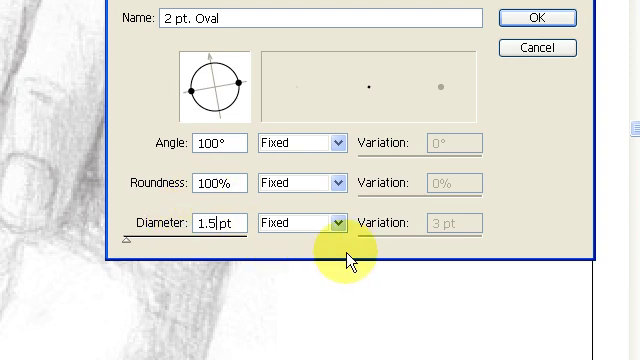
left_click(324, 224)
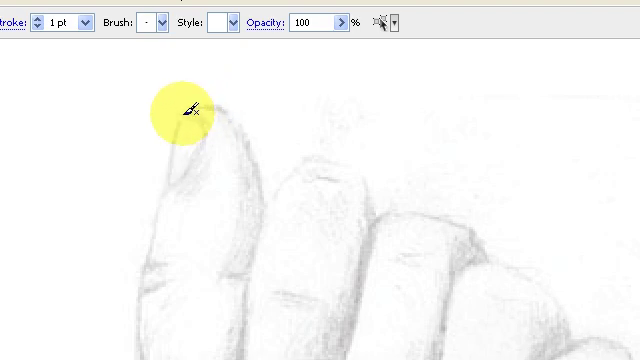
Ink the first fingertip outline and the curve between the first two fingers
left_click_drag(180, 110, 256, 160)
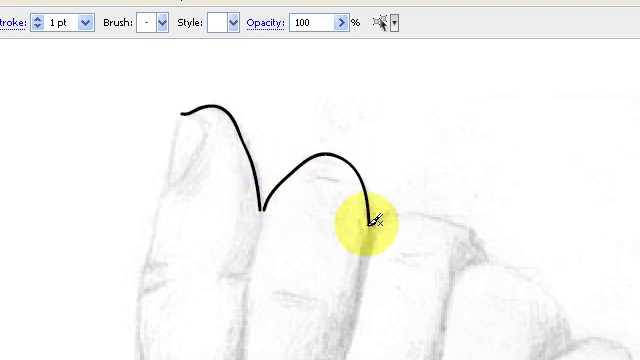
left_click_drag(370, 220, 476, 240)
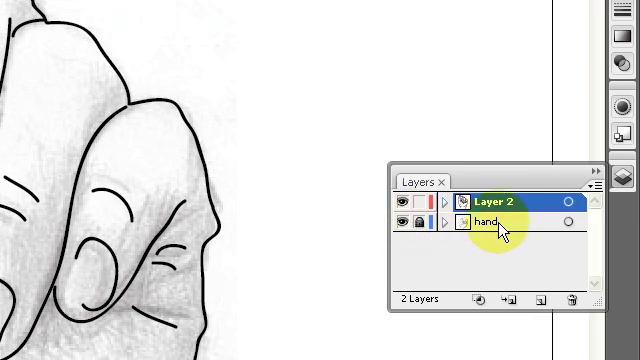
Hide the hand sketch layer, leaving only the black inked outline
left_click(480, 222)
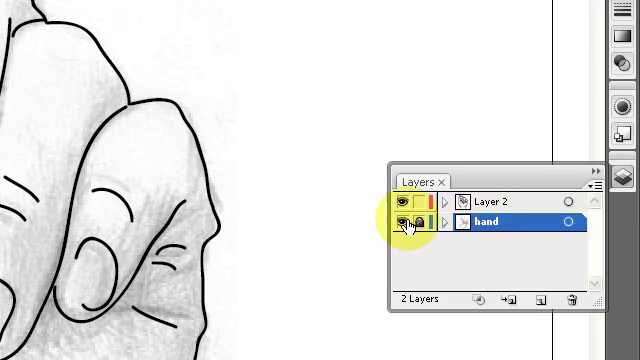
left_click(410, 222)
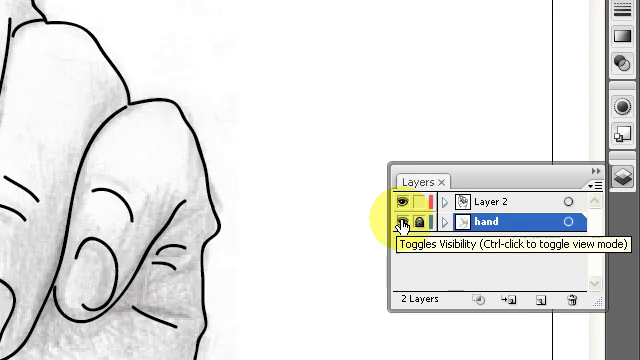
left_click(410, 218)
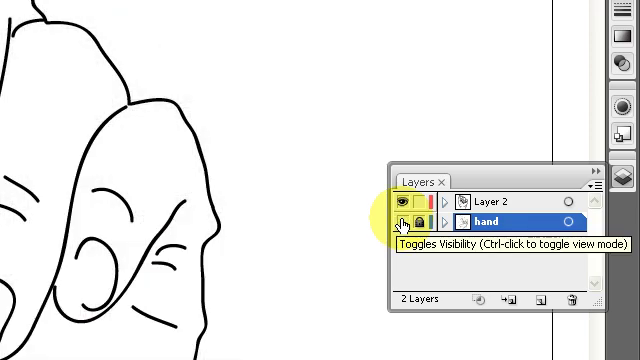